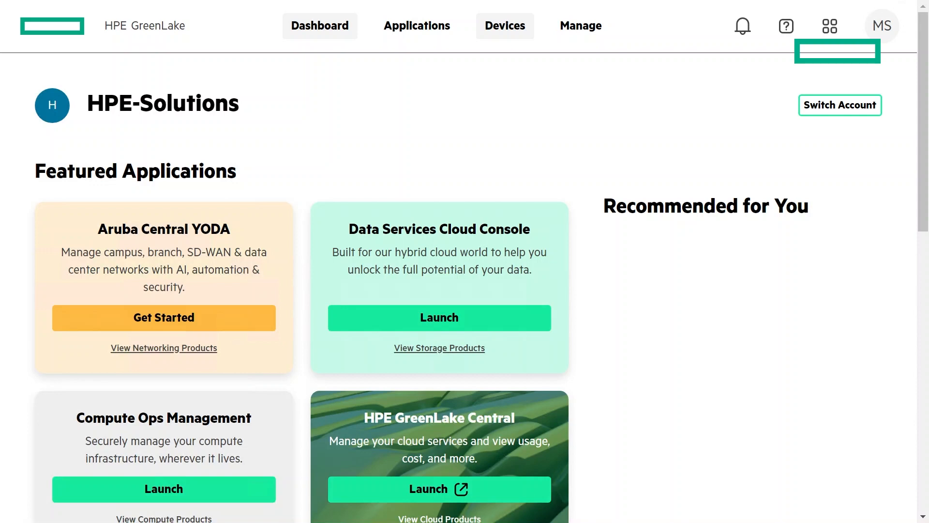
Launch the Data Services Cloud Console and scroll down to its service tiles
{"action": "left_click", "coordinate": [439, 317]}
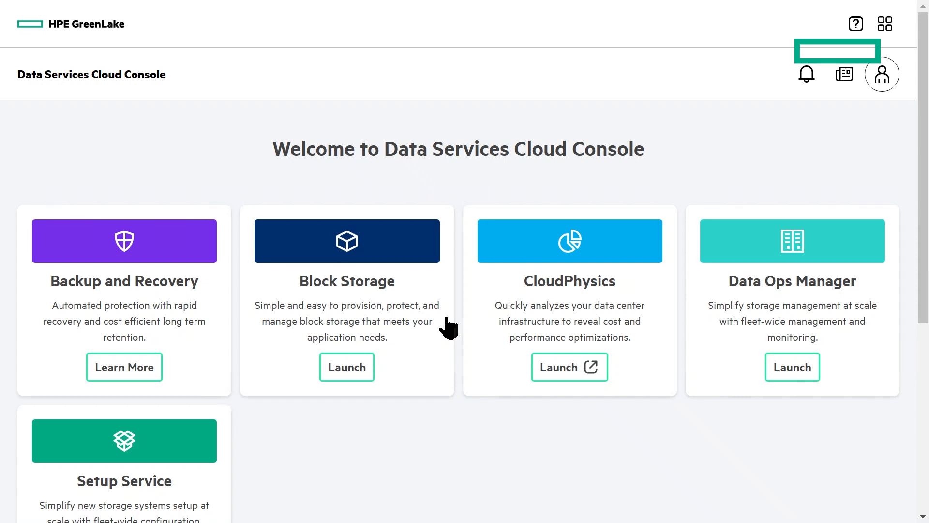
{"action": "scroll", "scroll_direction": "down", "scroll_amount": 3}
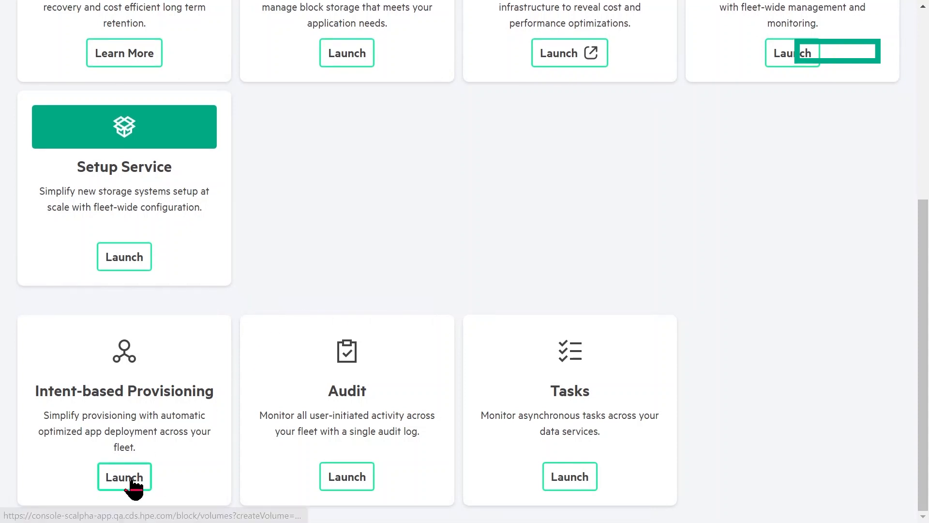
Start intent-based volume provisioning with HPE Alletra 5000 as the storage tier
{"action": "left_click", "coordinate": [124, 476]}
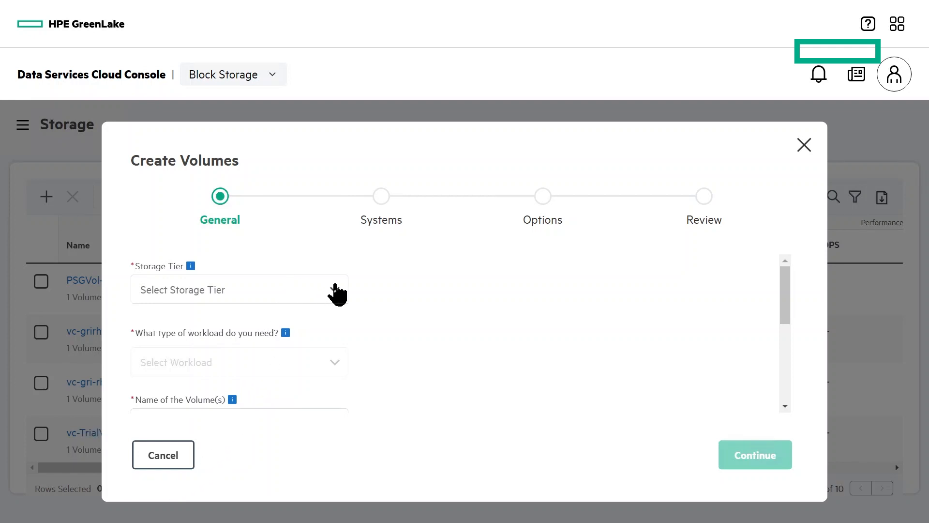
{"action": "left_click", "coordinate": [238, 290]}
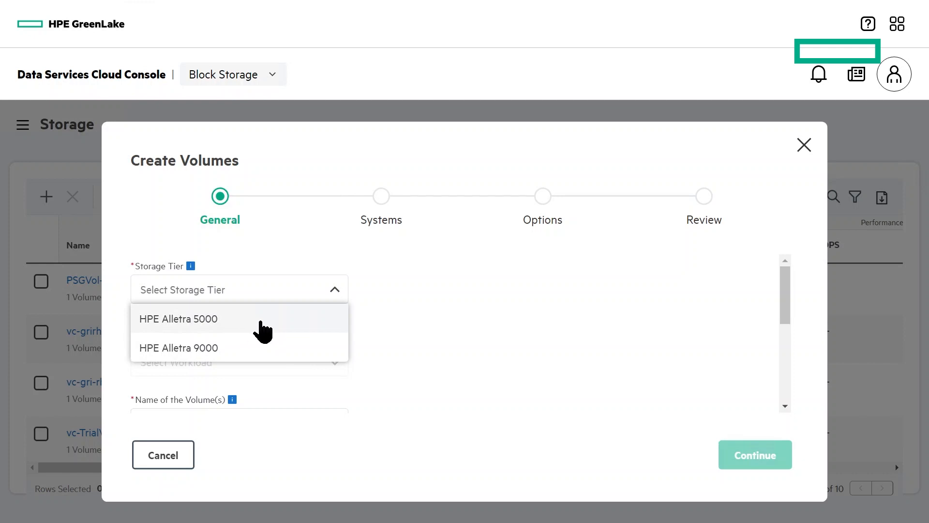
{"action": "left_click", "coordinate": [179, 319]}
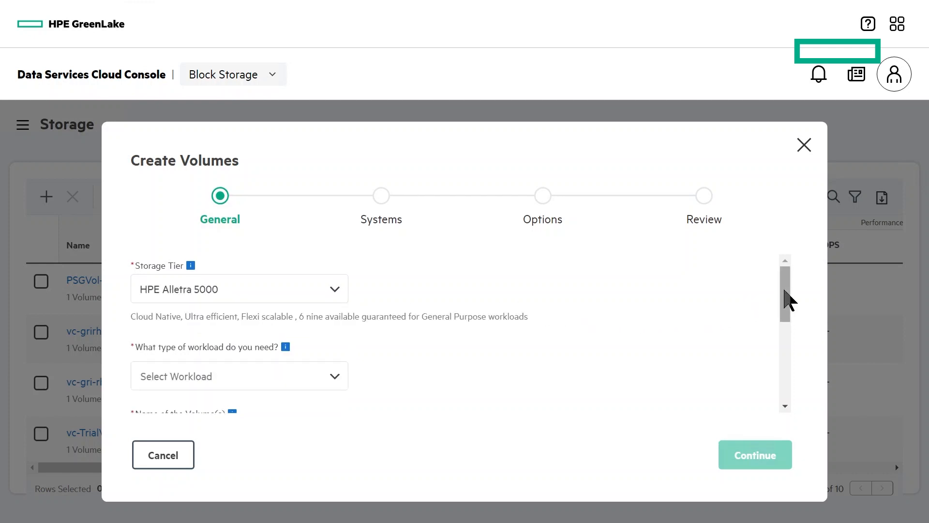
{"action": "scroll", "scroll_direction": "down", "scroll_amount": 3}
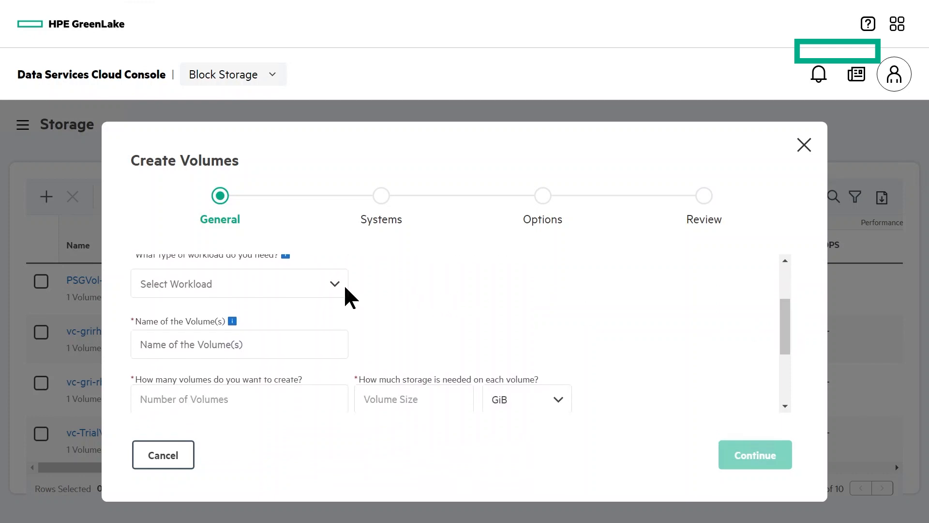
{"action": "left_click", "coordinate": [239, 283]}
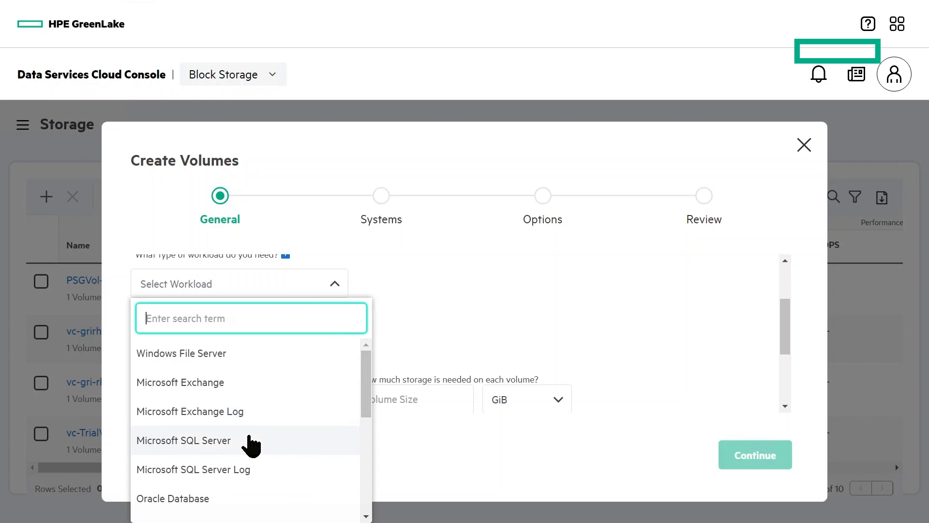
Choose the Microsoft SQL Server workload, name the volumes SQL-2022-VOL, and request 2
{"action": "left_click", "coordinate": [184, 441]}
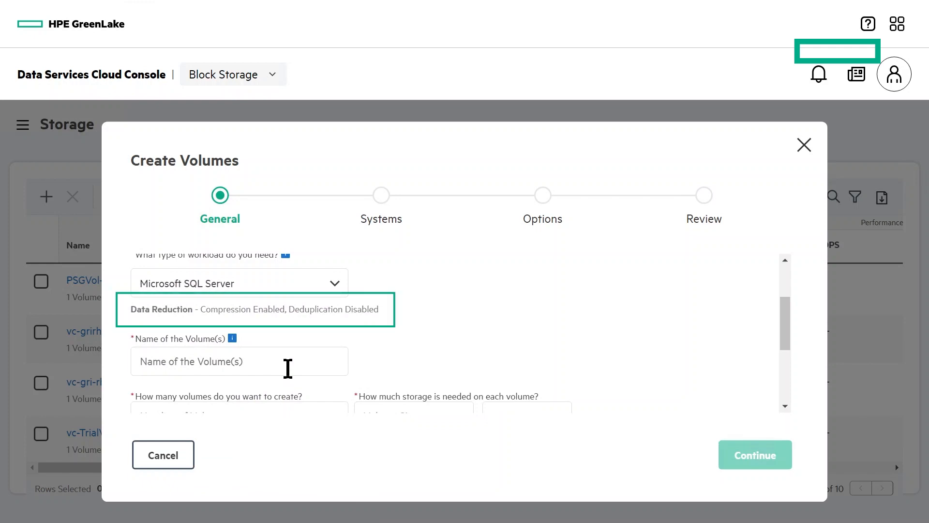
{"action": "type", "text": "SQL-"}
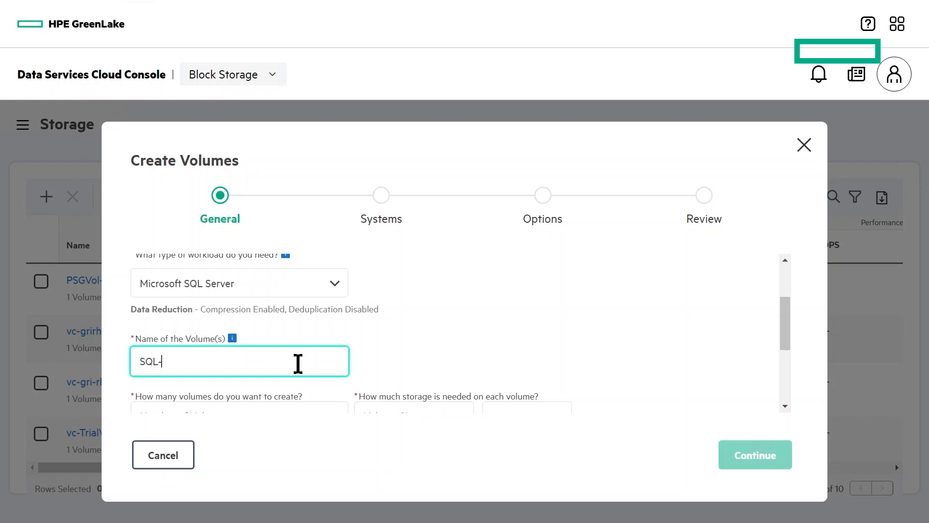
{"action": "type", "text": "2022-VOL"}
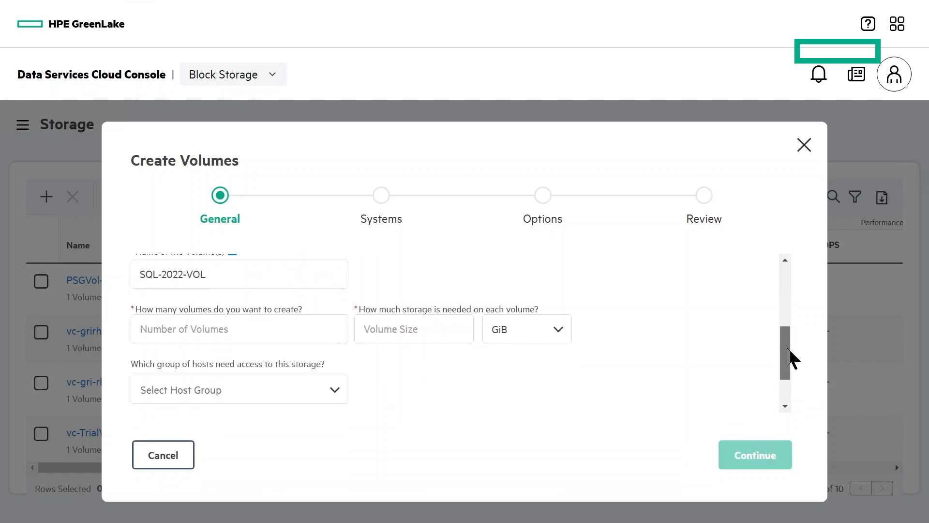
{"action": "type", "text": "2"}
{"action": "type", "text": "30"}
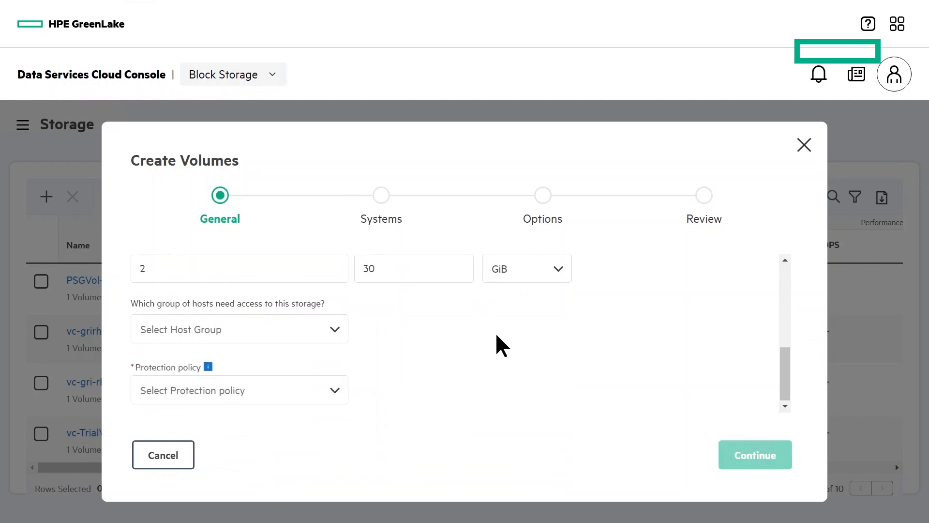
Assign host group SQL-2022-HG and pick the daily snapshots protection policy
{"action": "left_click", "coordinate": [239, 329]}
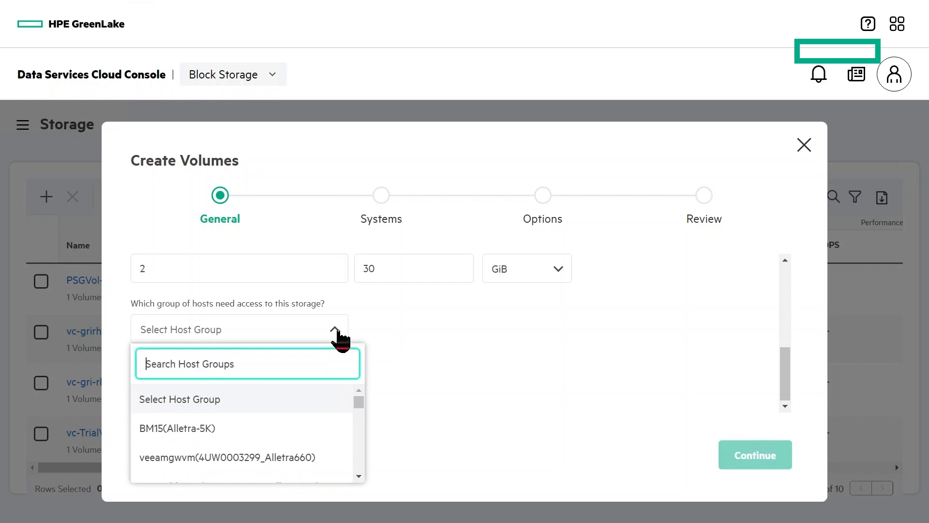
{"action": "type", "text": "sql"}
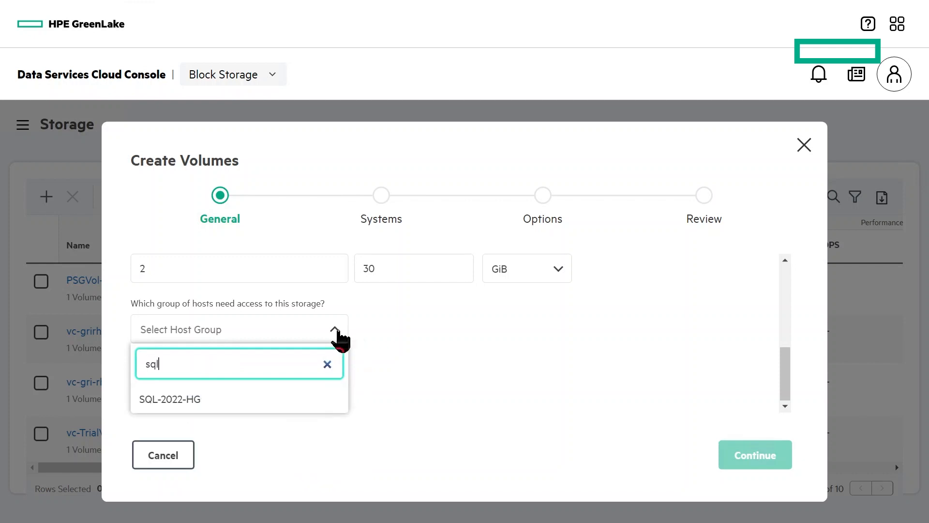
{"action": "left_click", "coordinate": [170, 398]}
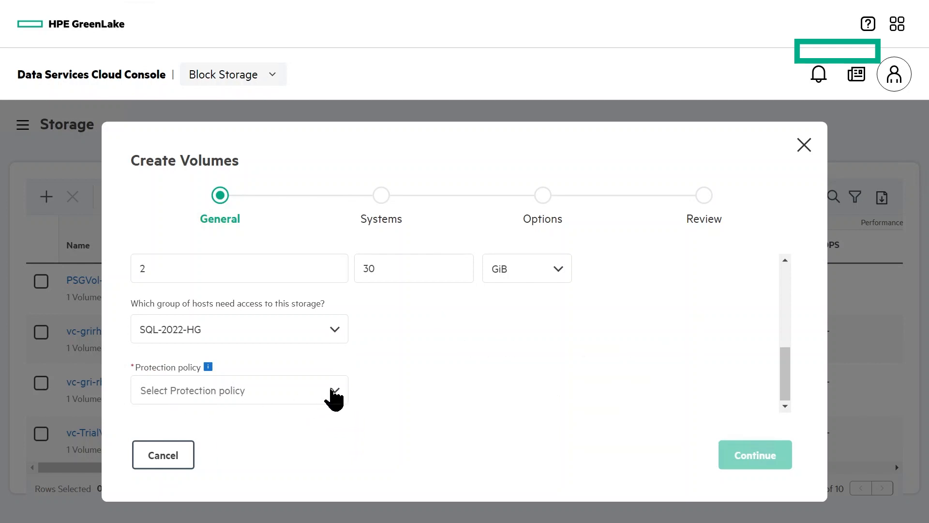
{"action": "left_click", "coordinate": [239, 390]}
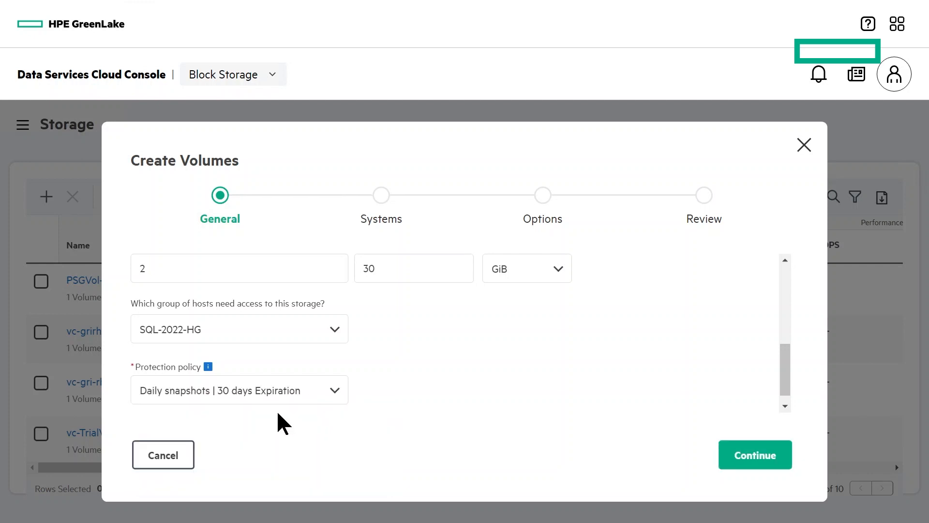
{"action": "mouse_move", "coordinate": [424, 409]}
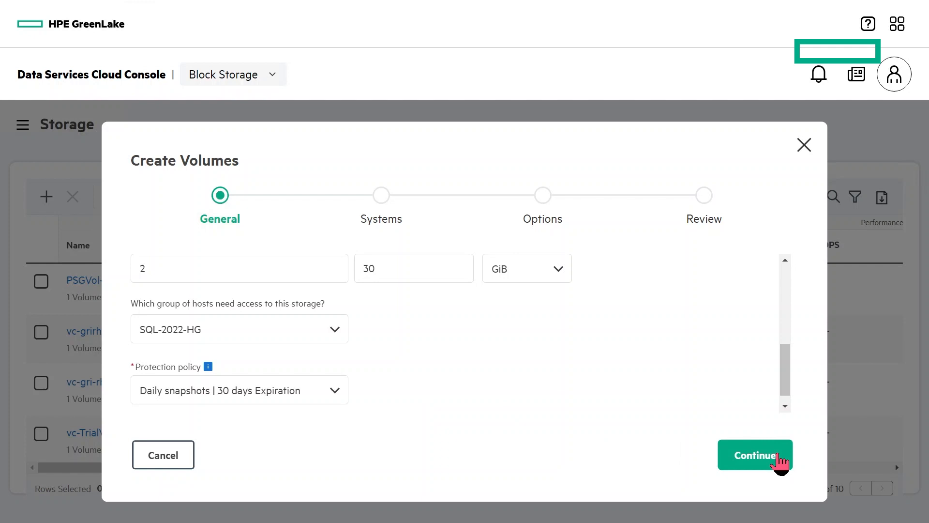
Accept the recommended Alletra-5K system on the Systems step
{"action": "left_click", "coordinate": [755, 455]}
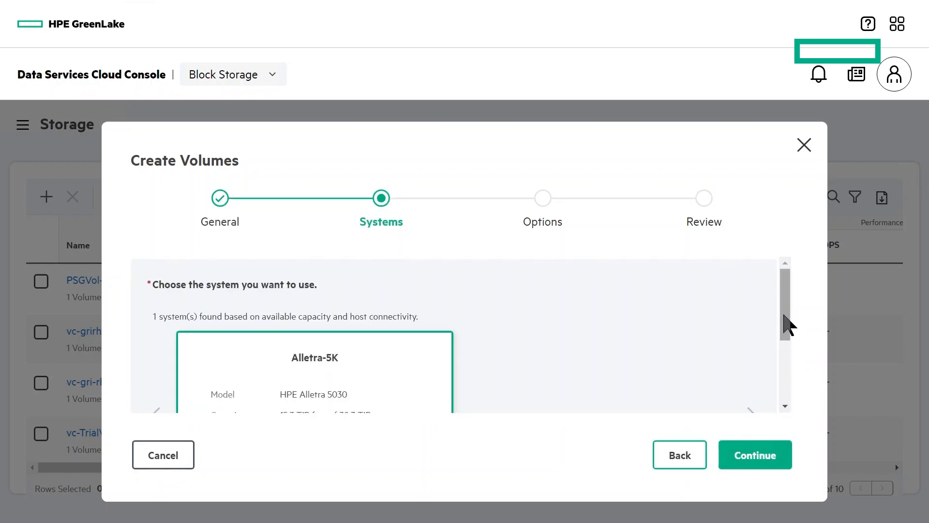
{"action": "scroll", "scroll_direction": "down", "scroll_amount": 3}
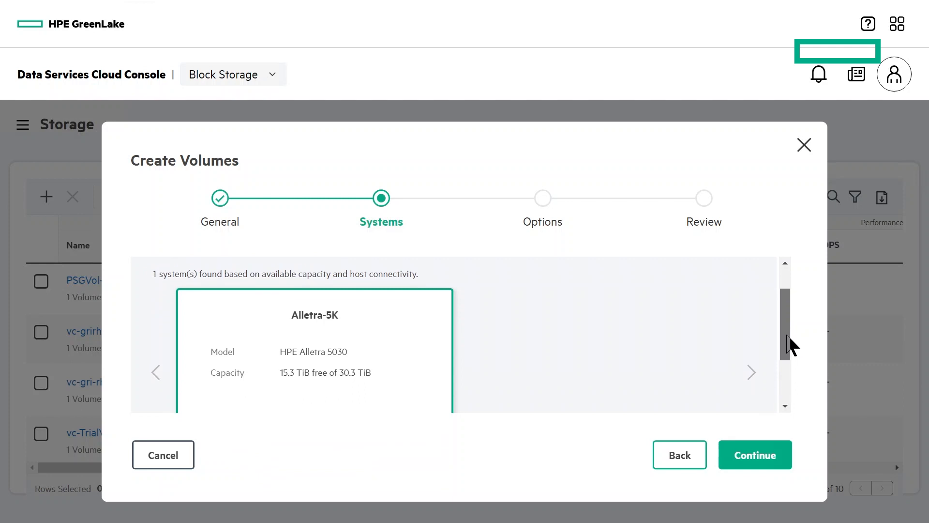
{"action": "scroll", "scroll_direction": "down", "scroll_amount": 3}
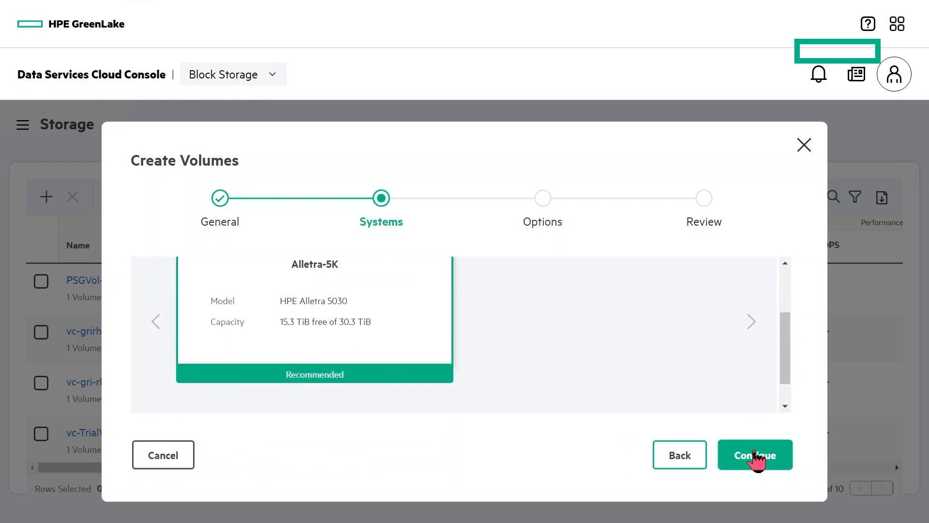
{"action": "left_click", "coordinate": [755, 454]}
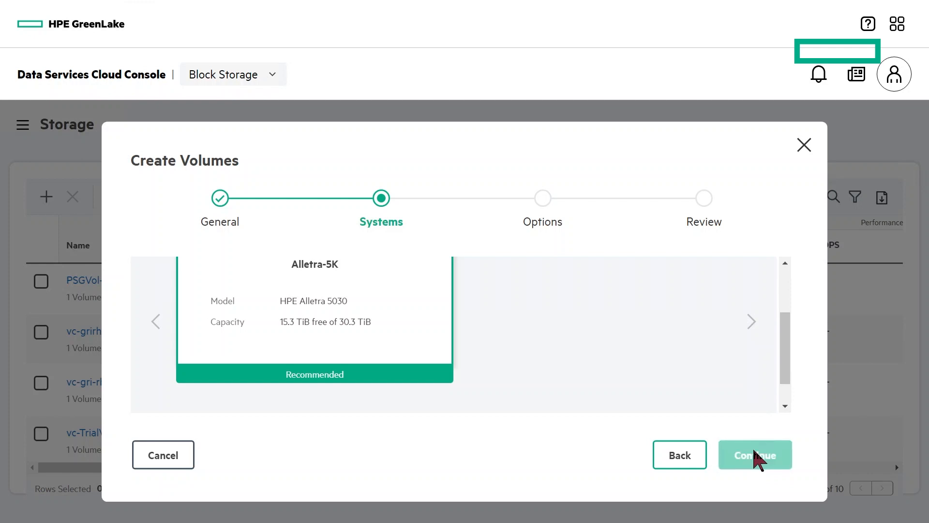
{"action": "left_click", "coordinate": [755, 455]}
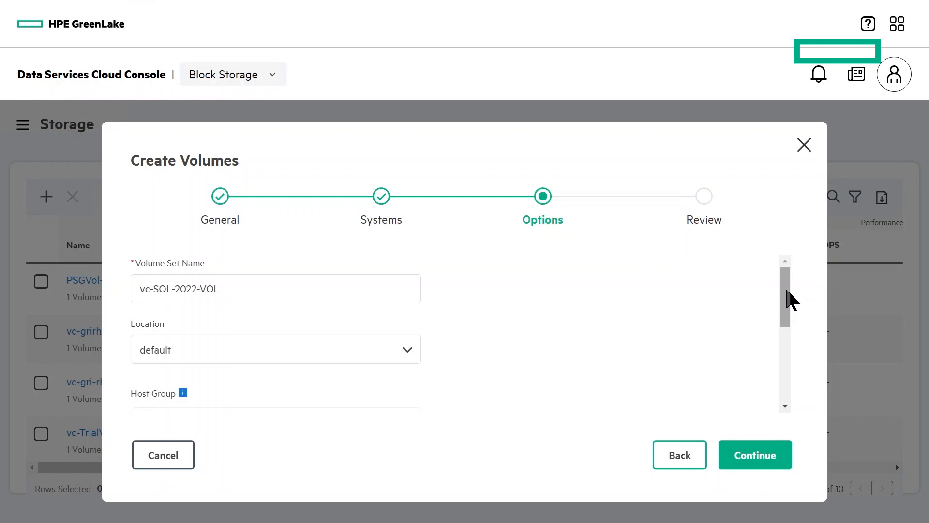
Review volume set vc-SQL-2022-VOL, host group and schedule on the Options step
{"action": "scroll", "scroll_direction": "down", "scroll_amount": 3}
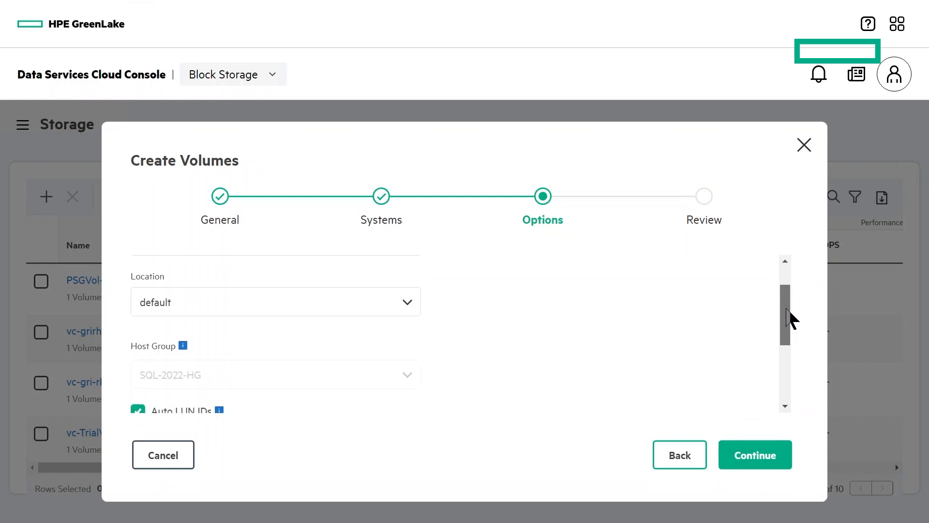
{"action": "scroll", "scroll_direction": "down", "scroll_amount": 3}
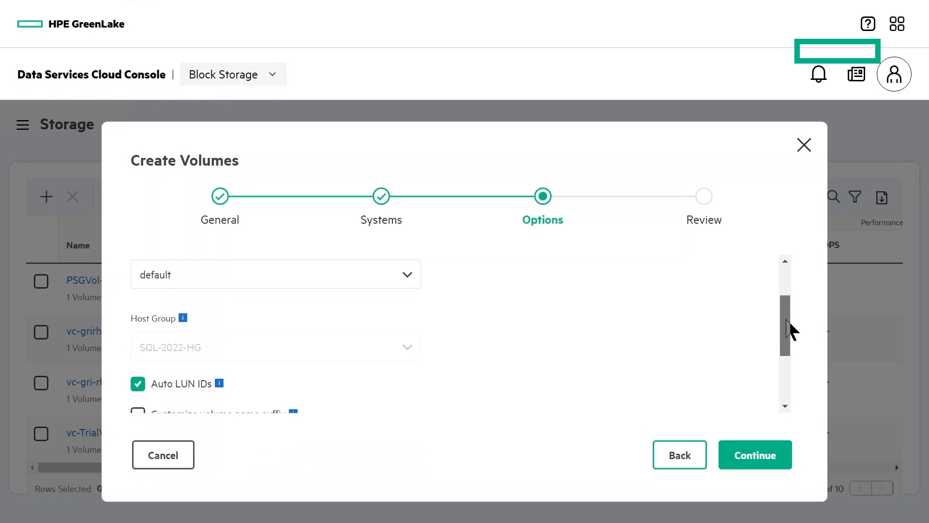
{"action": "scroll", "scroll_direction": "down", "scroll_amount": 3}
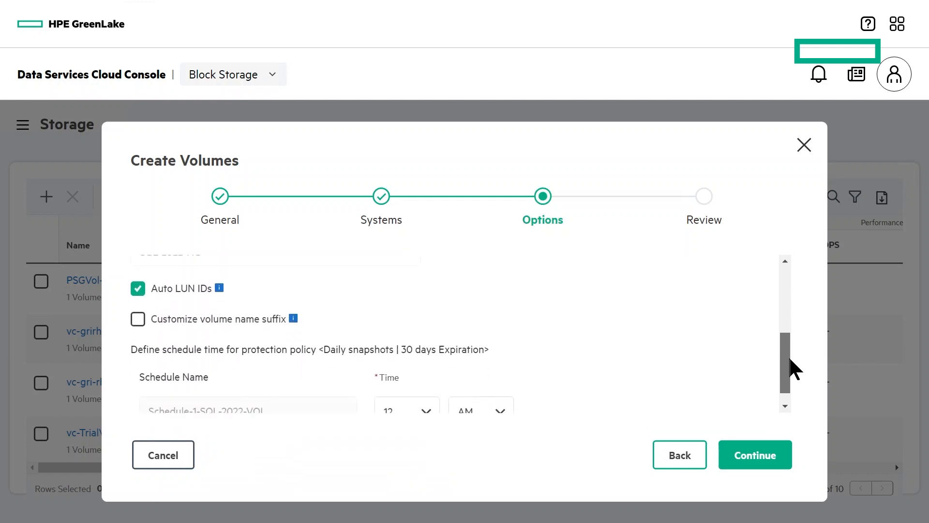
Review the summary and submit creation of volume set vc-SQL-2022-VOL
{"action": "left_click", "coordinate": [755, 455]}
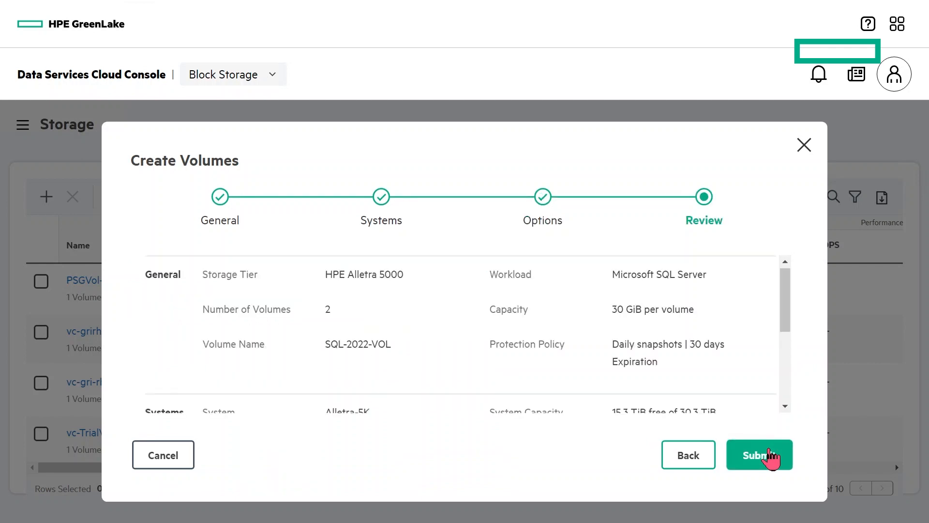
{"action": "mouse_move", "coordinate": [792, 302]}
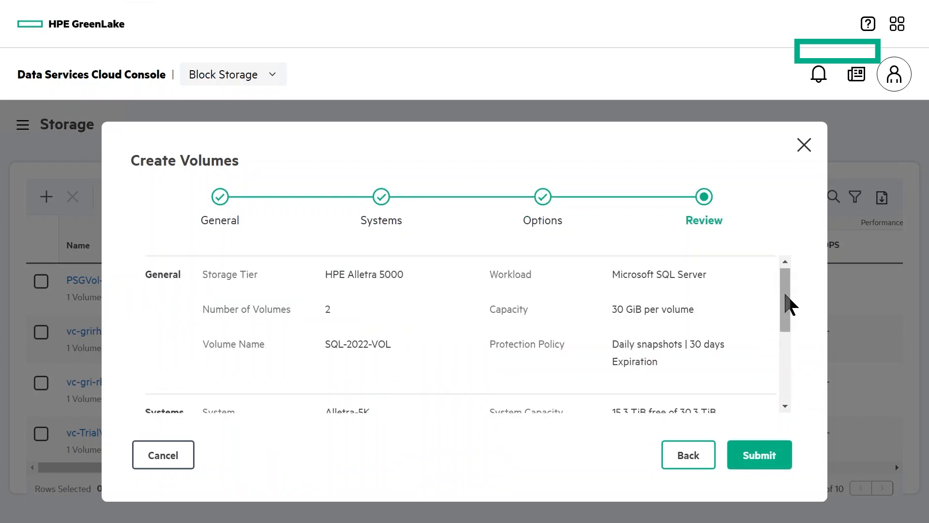
{"action": "scroll", "scroll_direction": "down", "scroll_amount": 3}
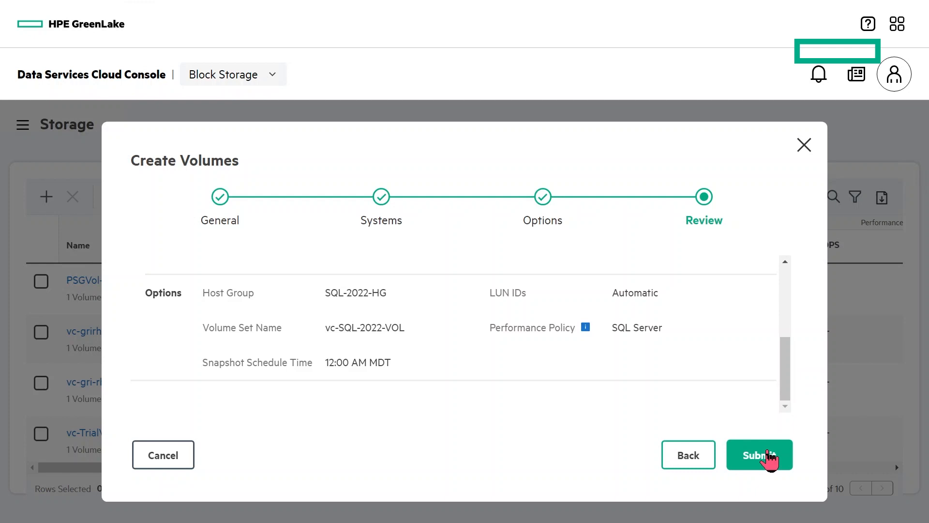
{"action": "left_click", "coordinate": [759, 455]}
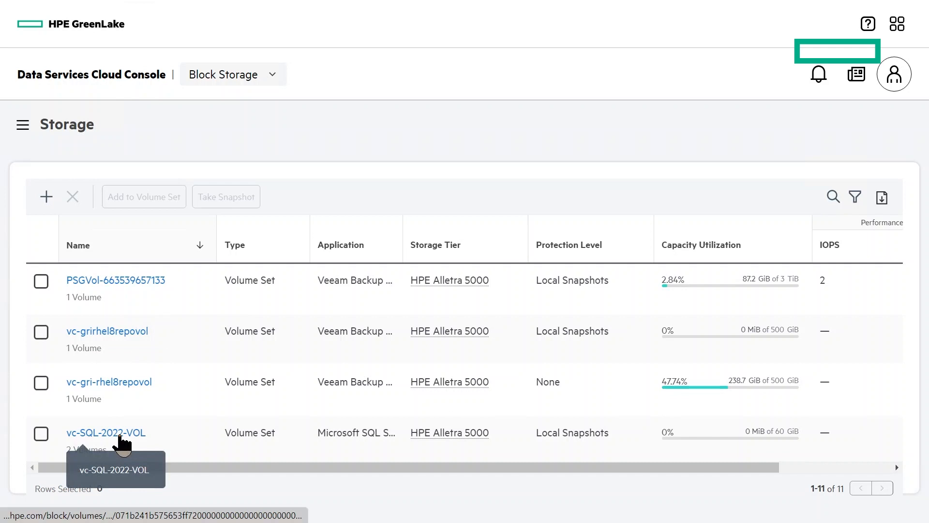
{"action": "left_click", "coordinate": [106, 432]}
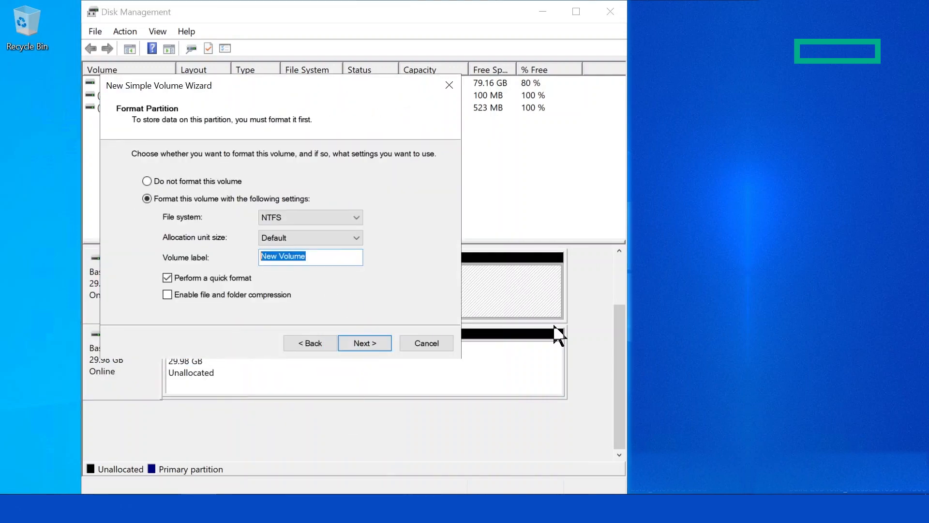
Enter the volume label A5 for the quick-formatted NTFS volume
{"action": "type", "text": "A5"}
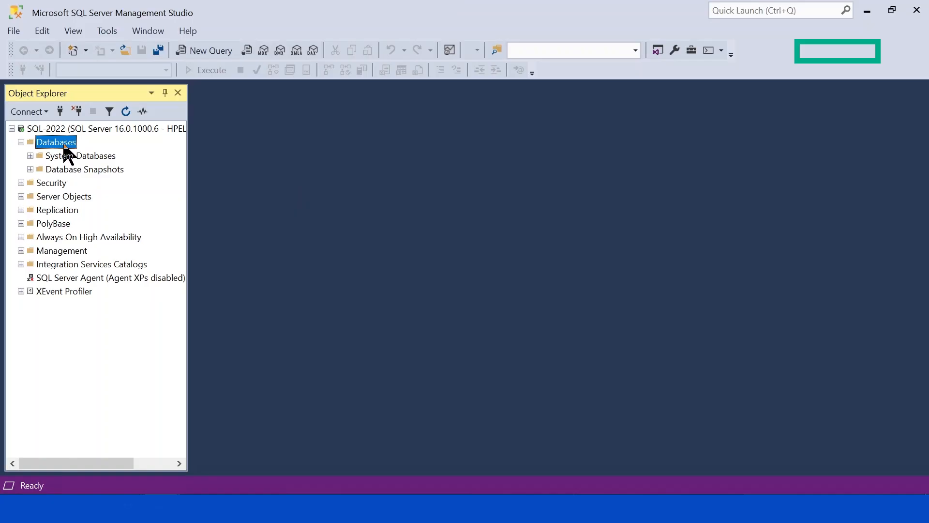
Create database test-db with data files on S:\DB and drive T:
{"action": "right_click", "coordinate": [56, 142]}
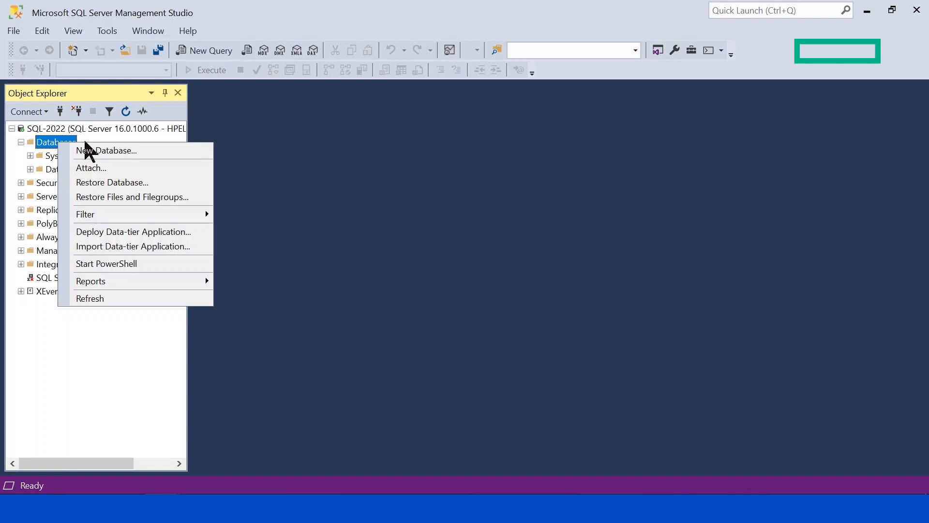
{"action": "left_click", "coordinate": [106, 150]}
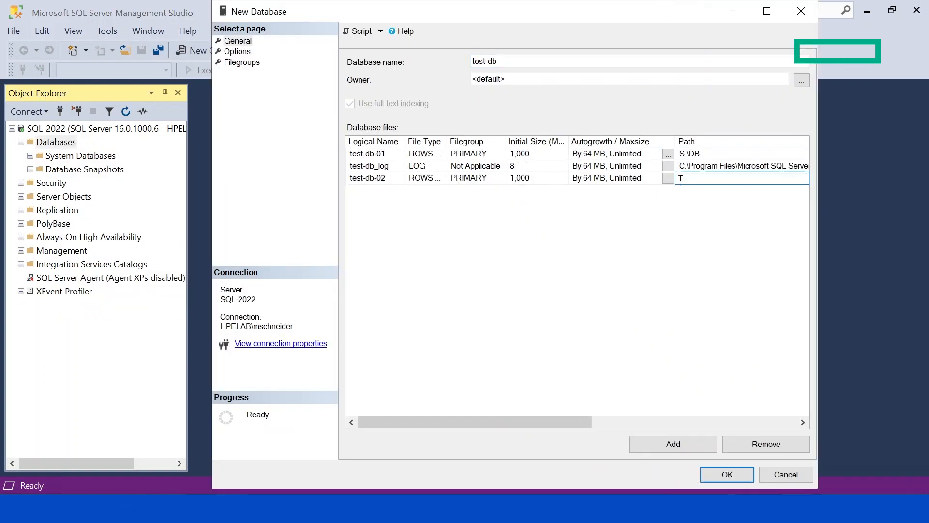
{"action": "left_click", "coordinate": [726, 474]}
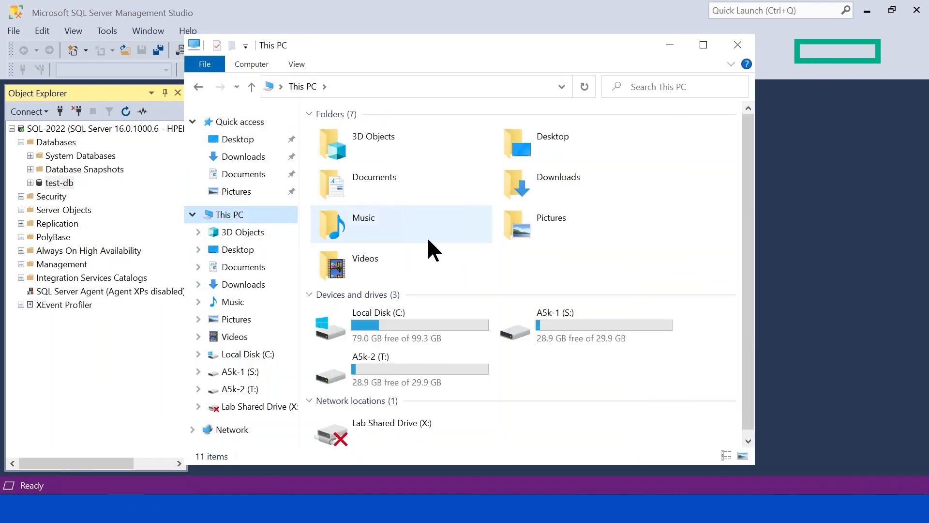
{"action": "mouse_move", "coordinate": [556, 340]}
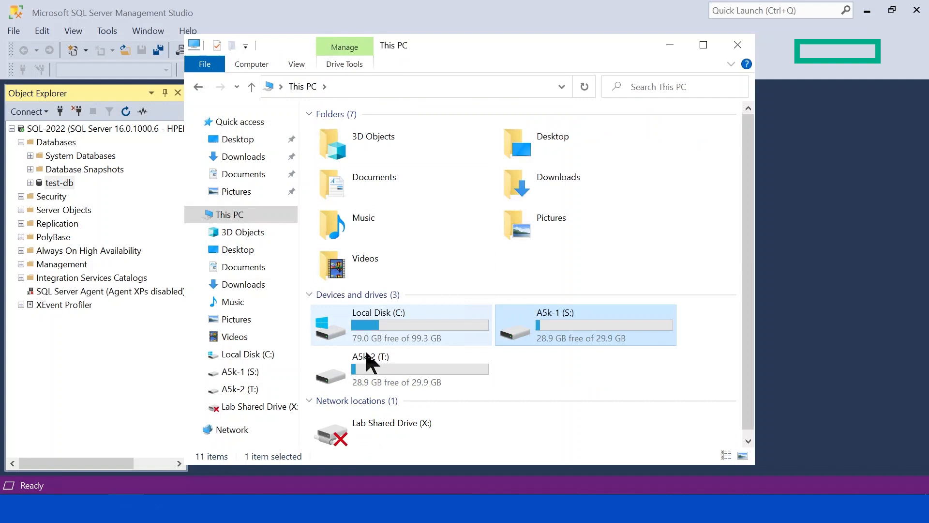
Open drive A5k-2 (T:) to reach the test-db-02 file in DB
{"action": "double_click", "coordinate": [370, 367]}
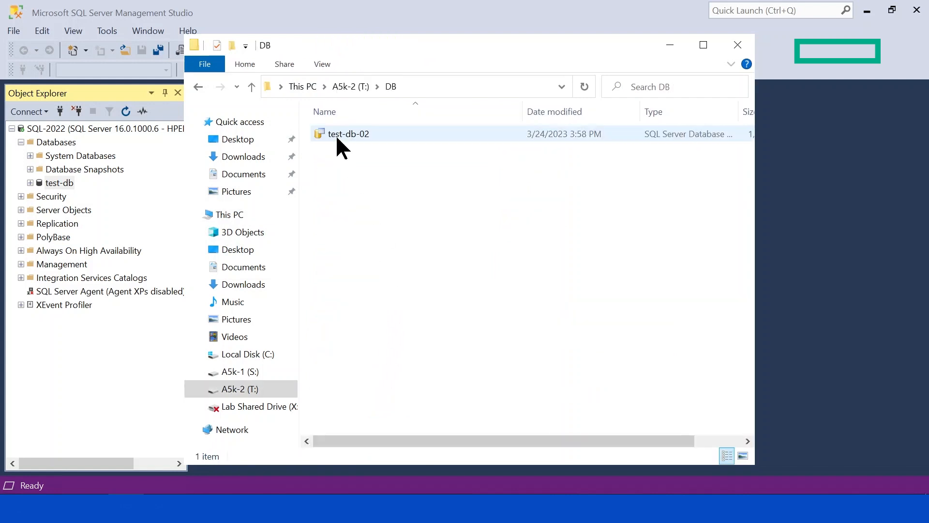
{"action": "mouse_move", "coordinate": [486, 139]}
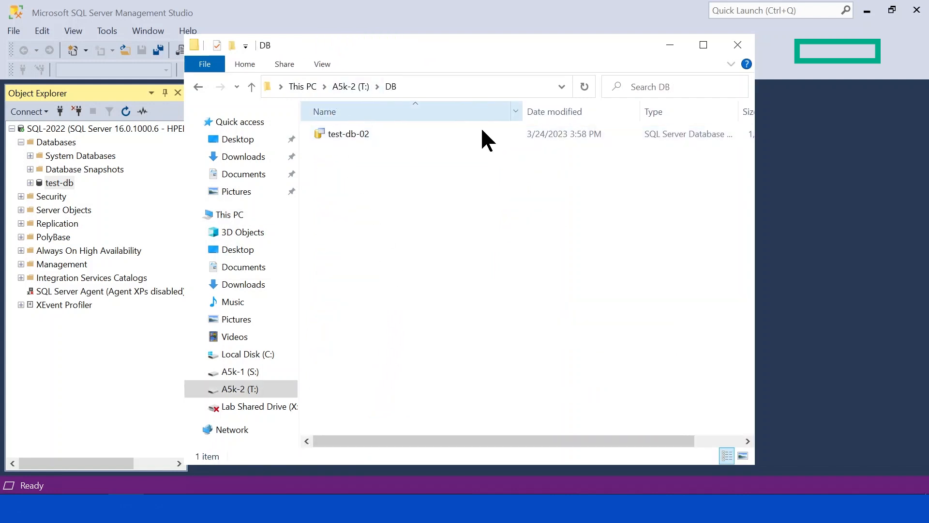